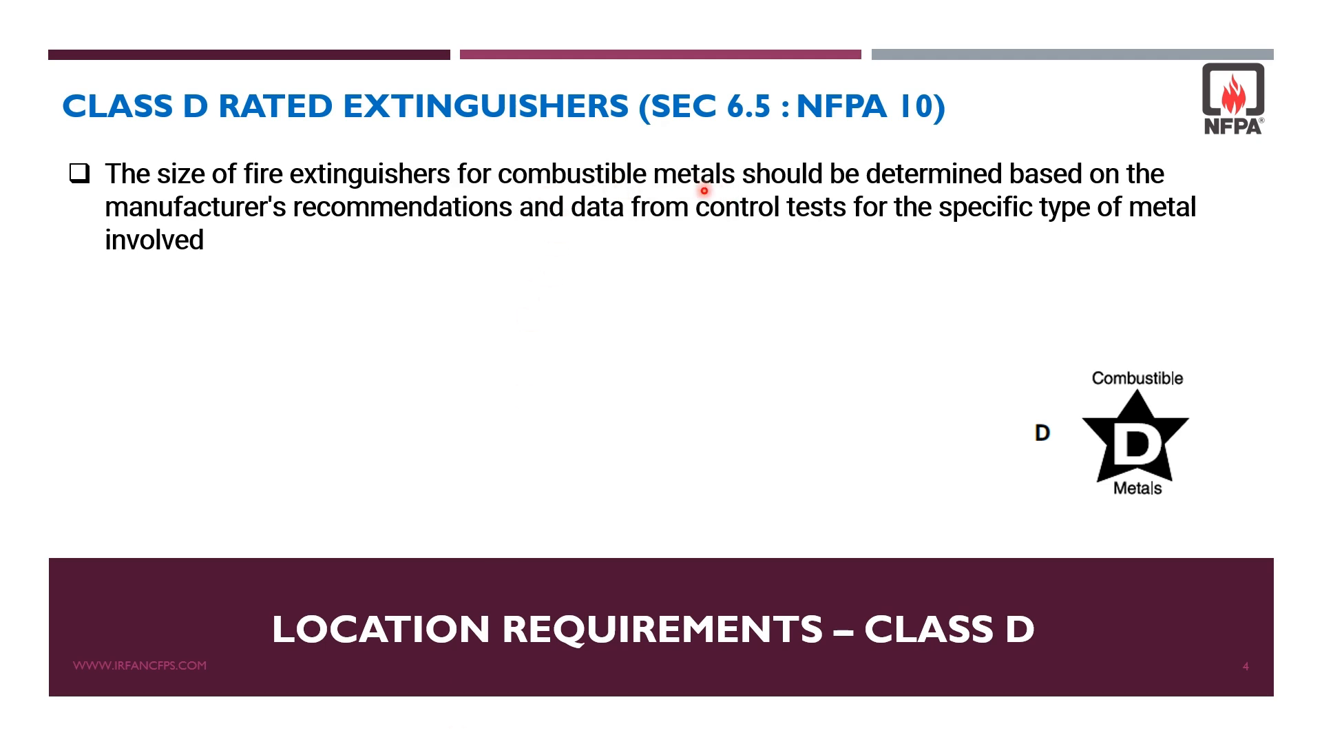
mouse_move(343, 215)
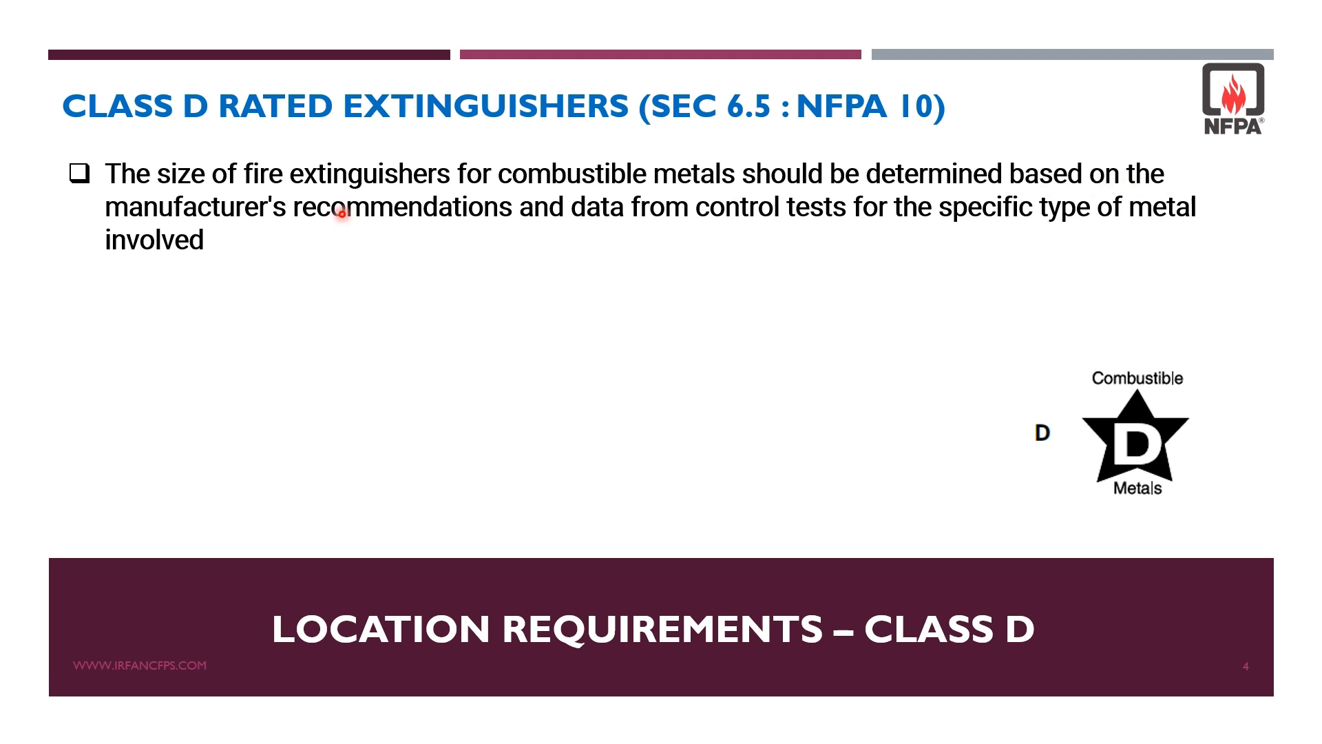
mouse_move(506, 238)
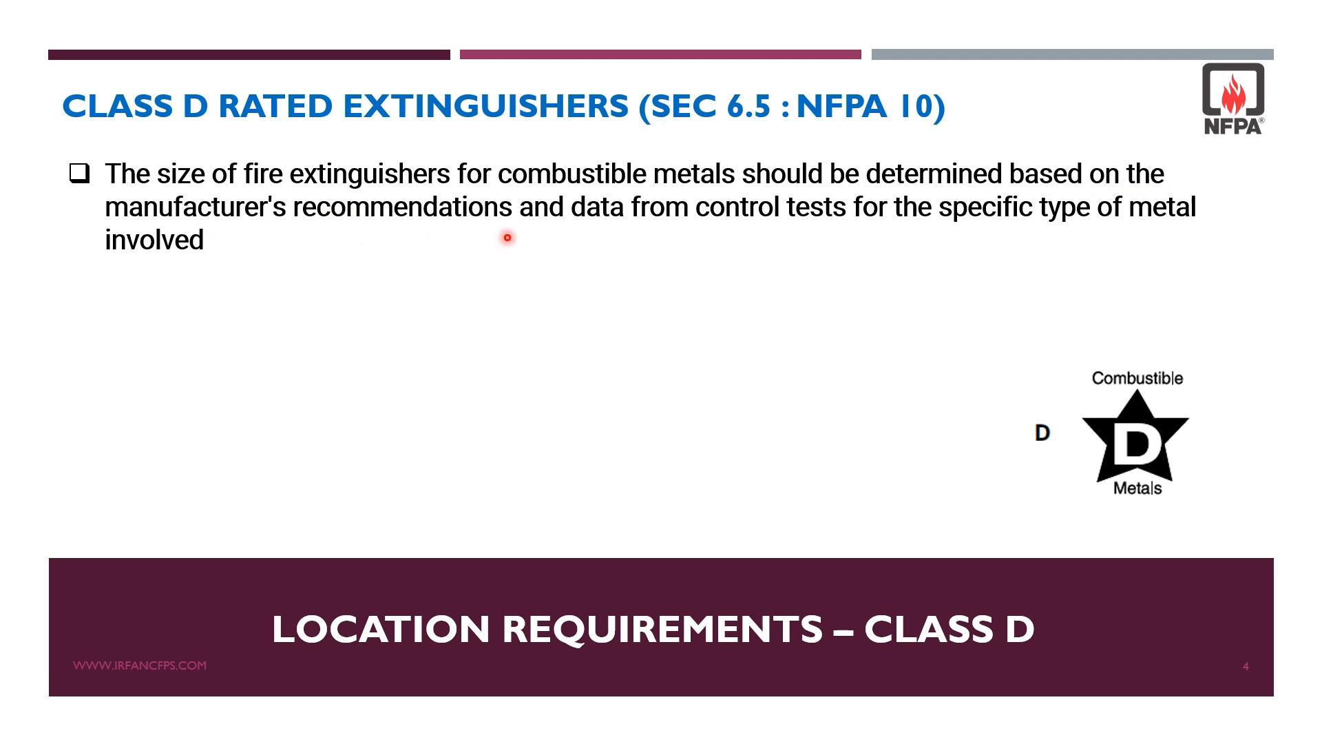
mouse_move(623, 231)
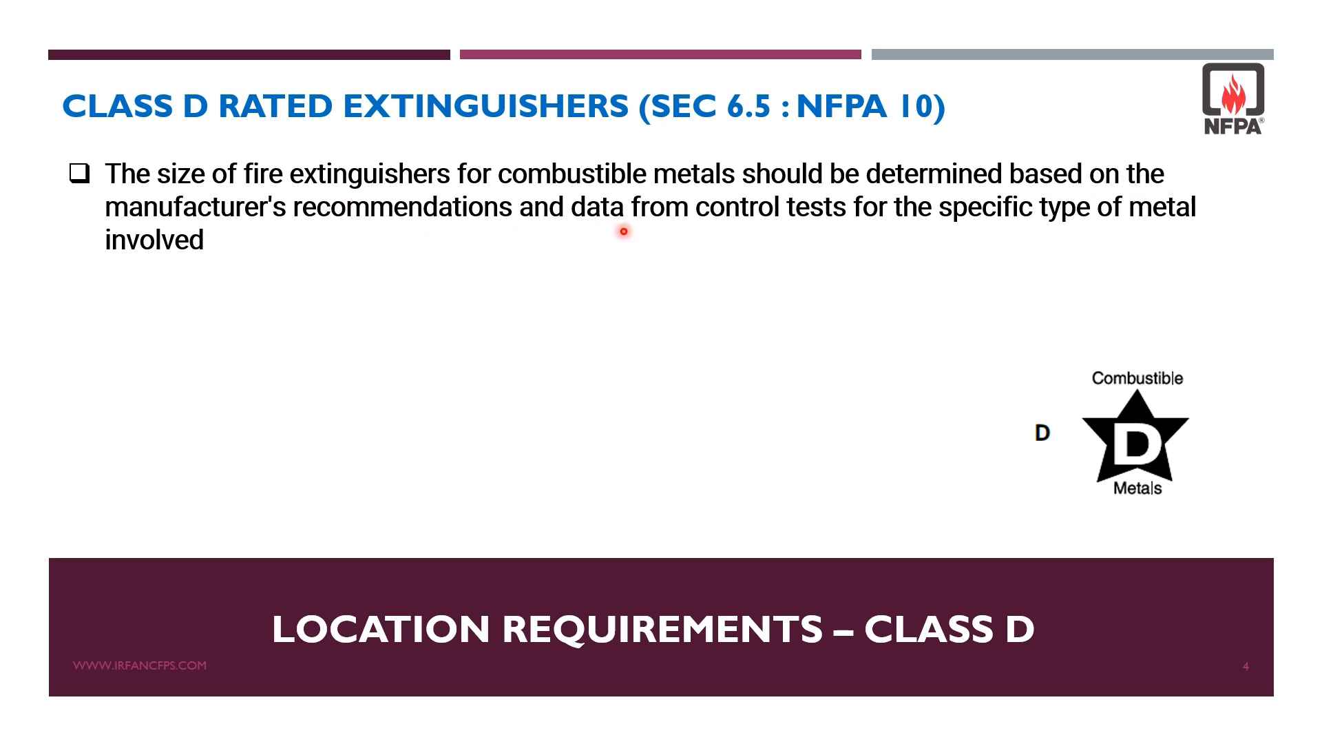
mouse_move(874, 232)
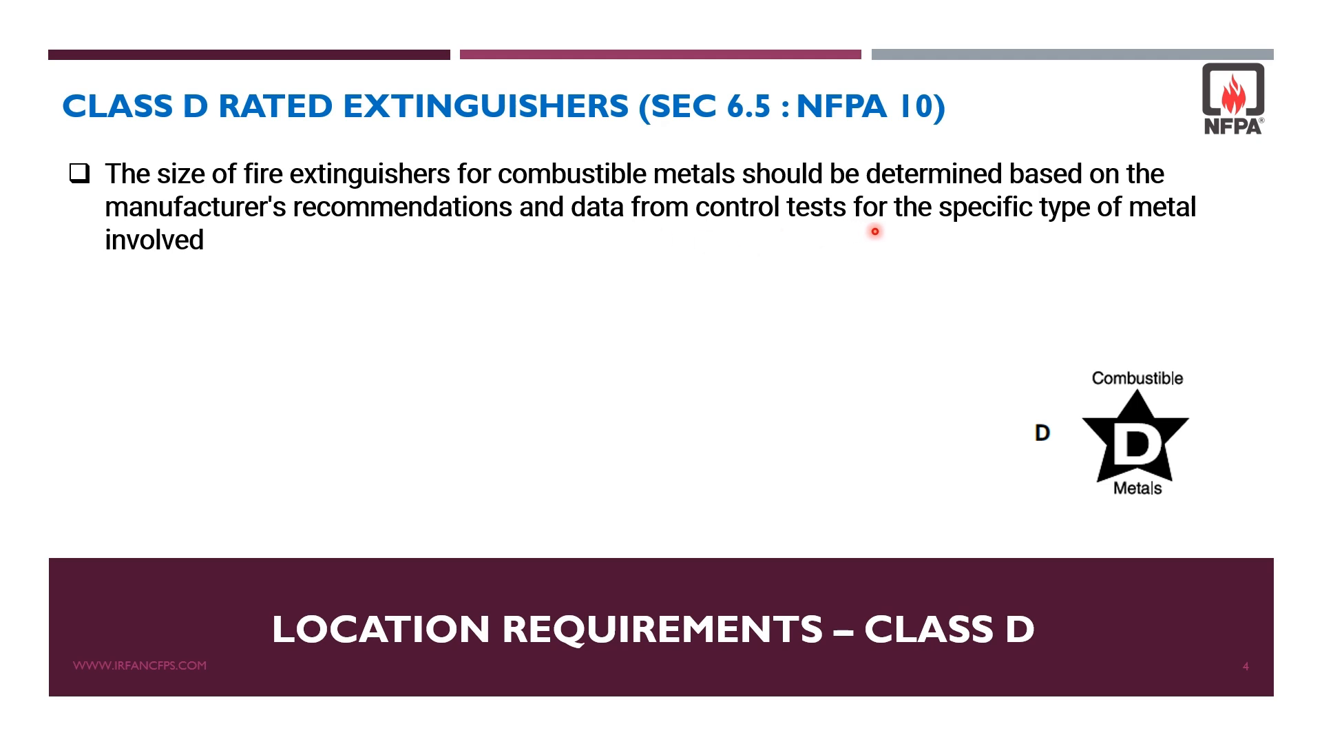
mouse_move(238, 283)
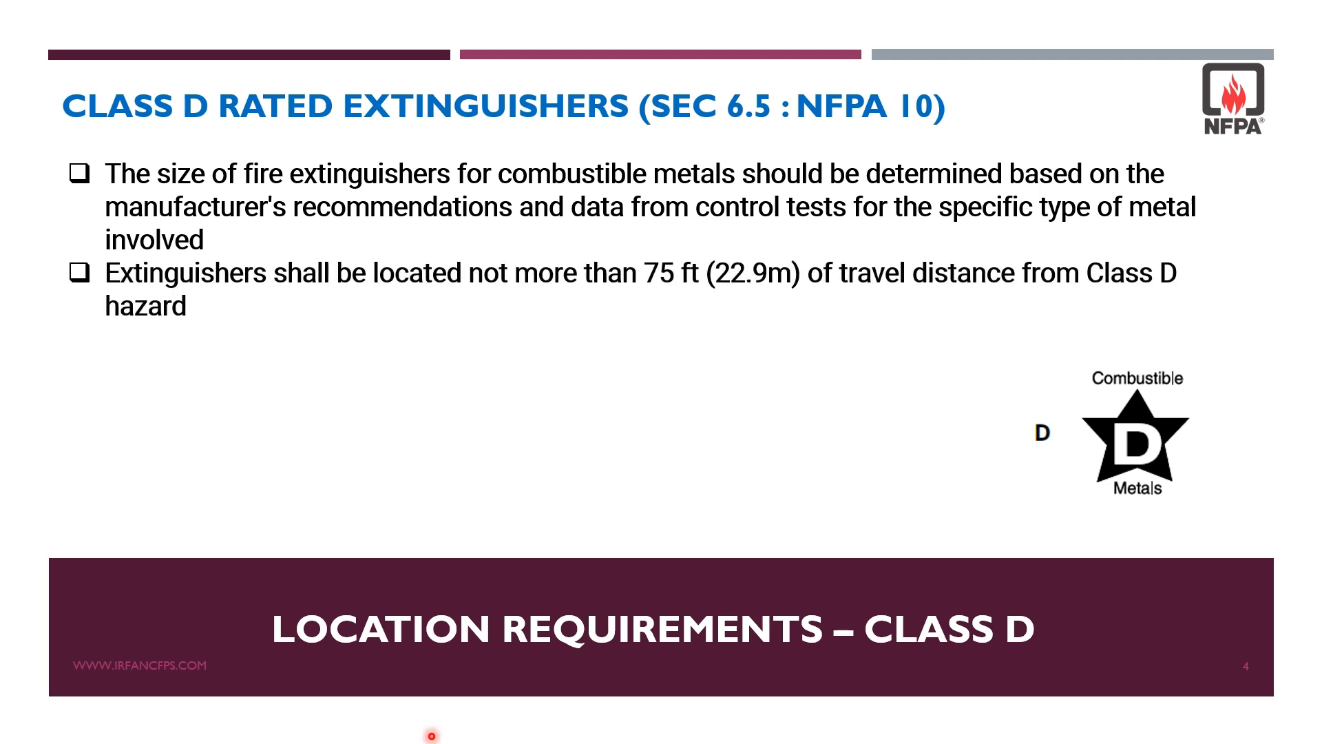
mouse_move(716, 295)
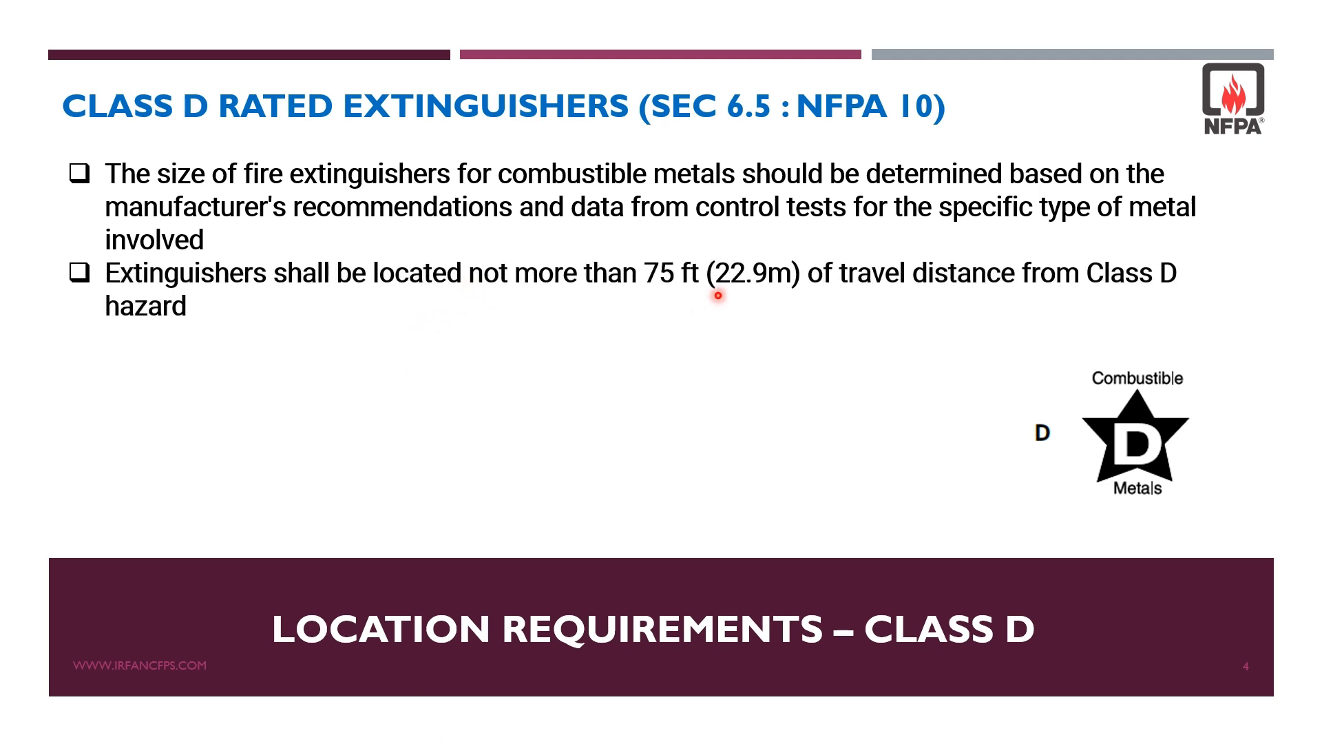
mouse_move(731, 307)
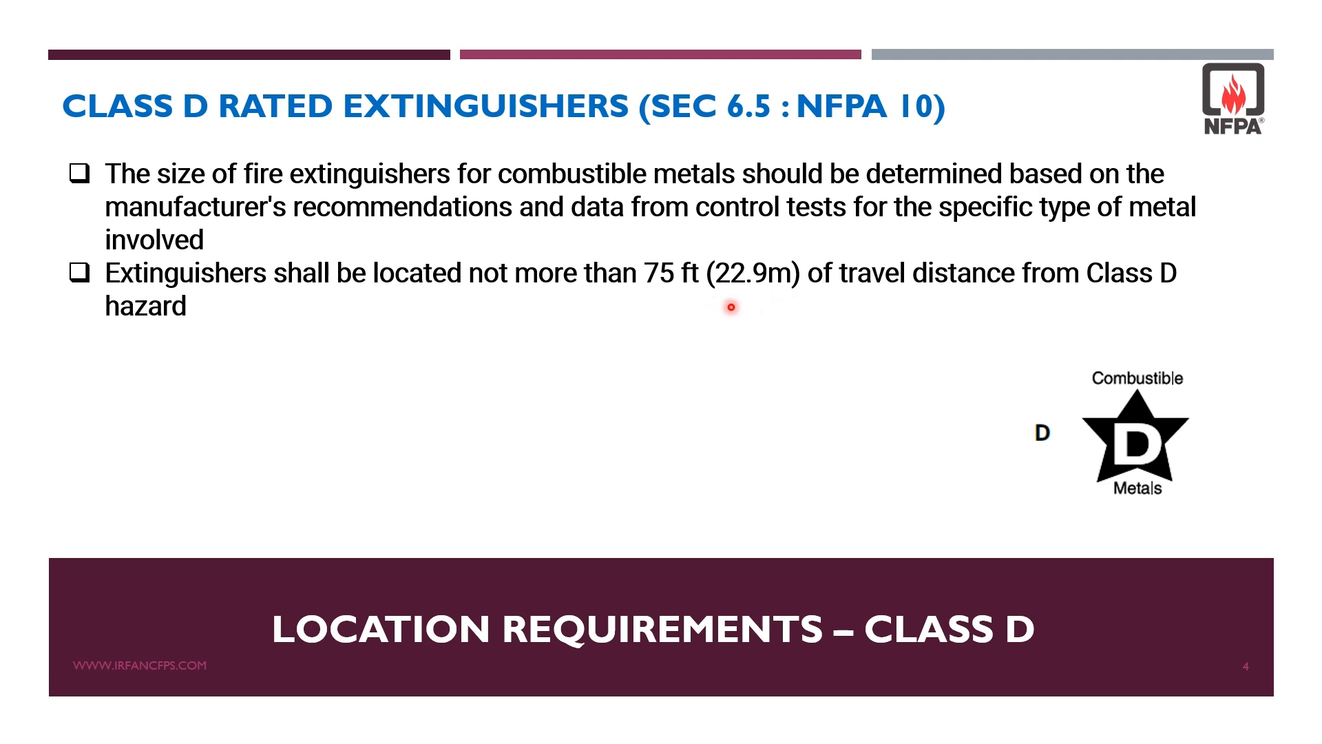
mouse_move(973, 299)
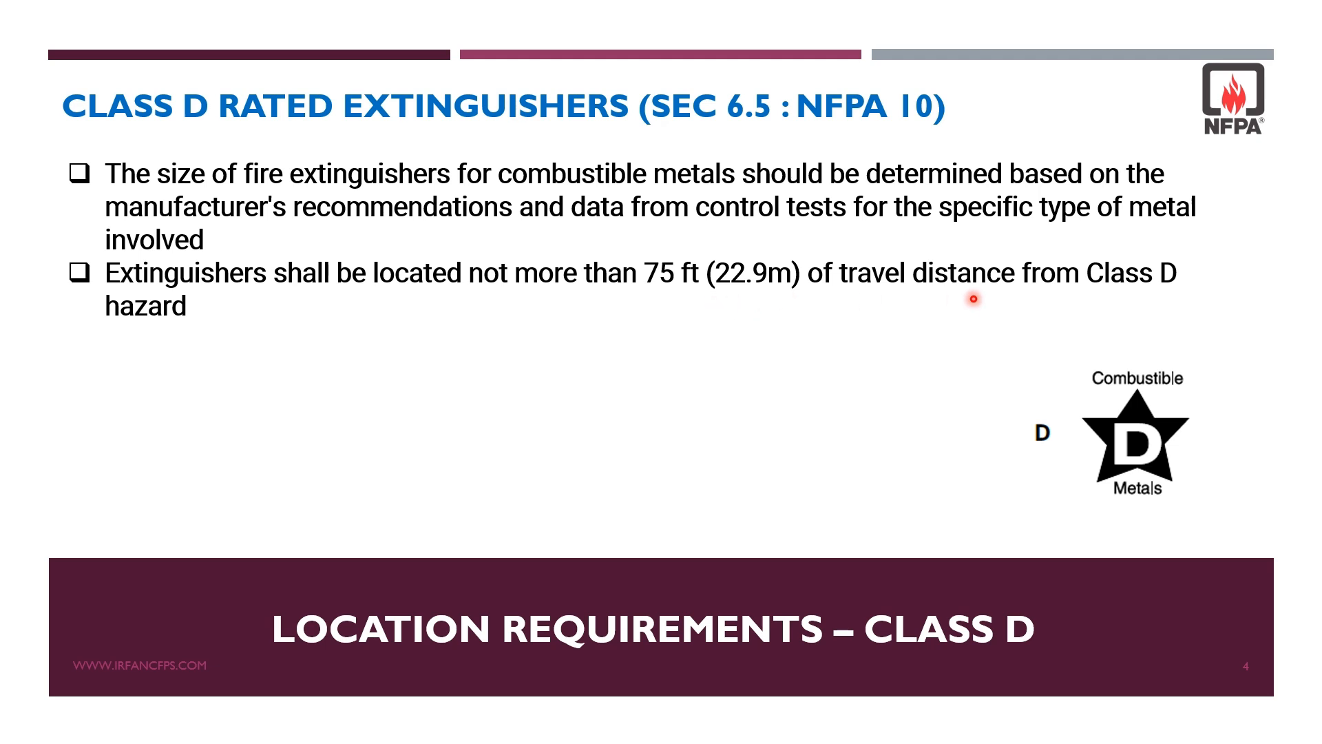
mouse_move(121, 334)
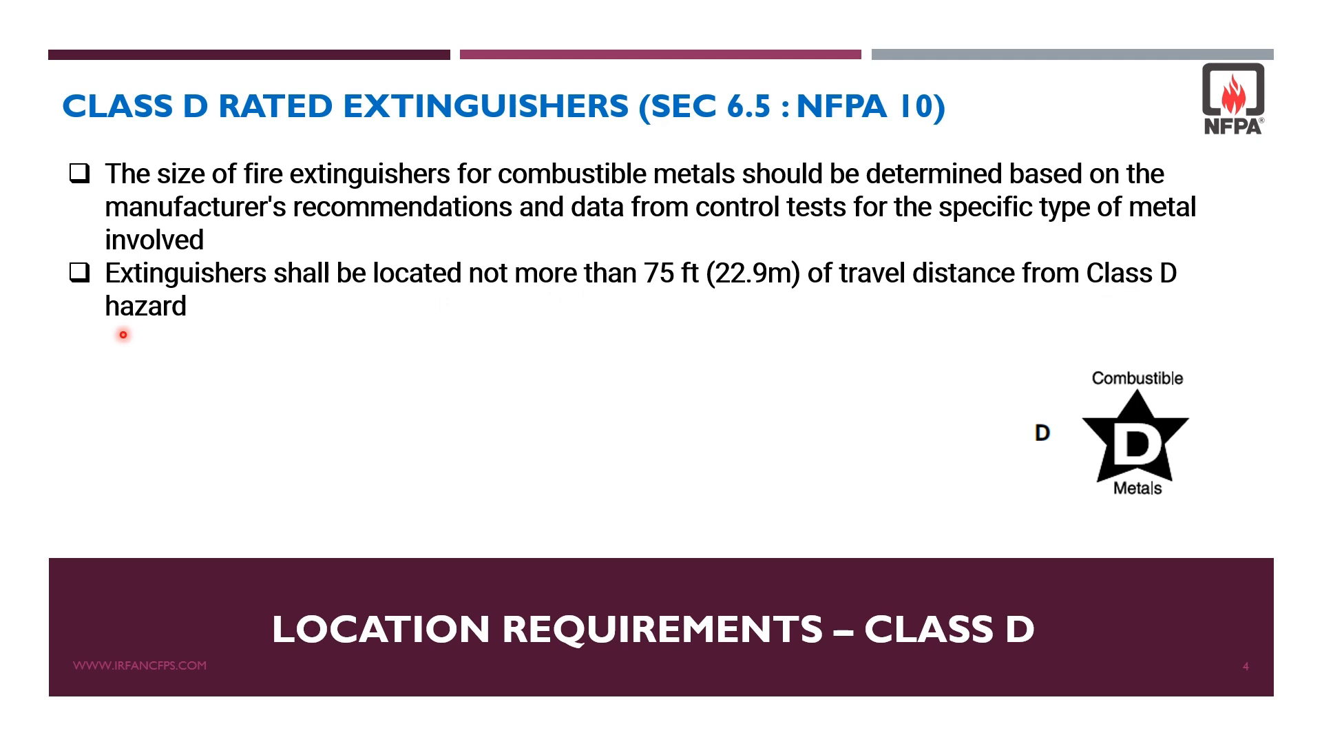
mouse_move(793, 287)
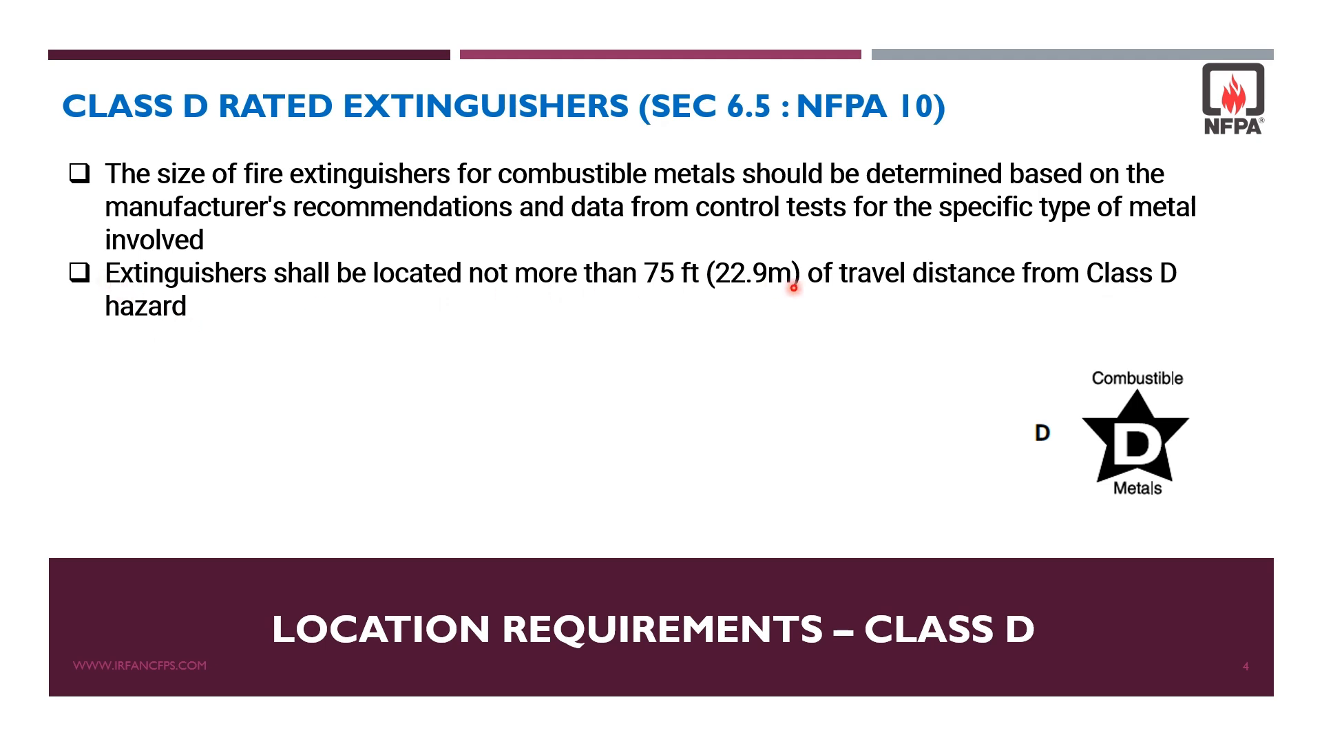
mouse_move(171, 307)
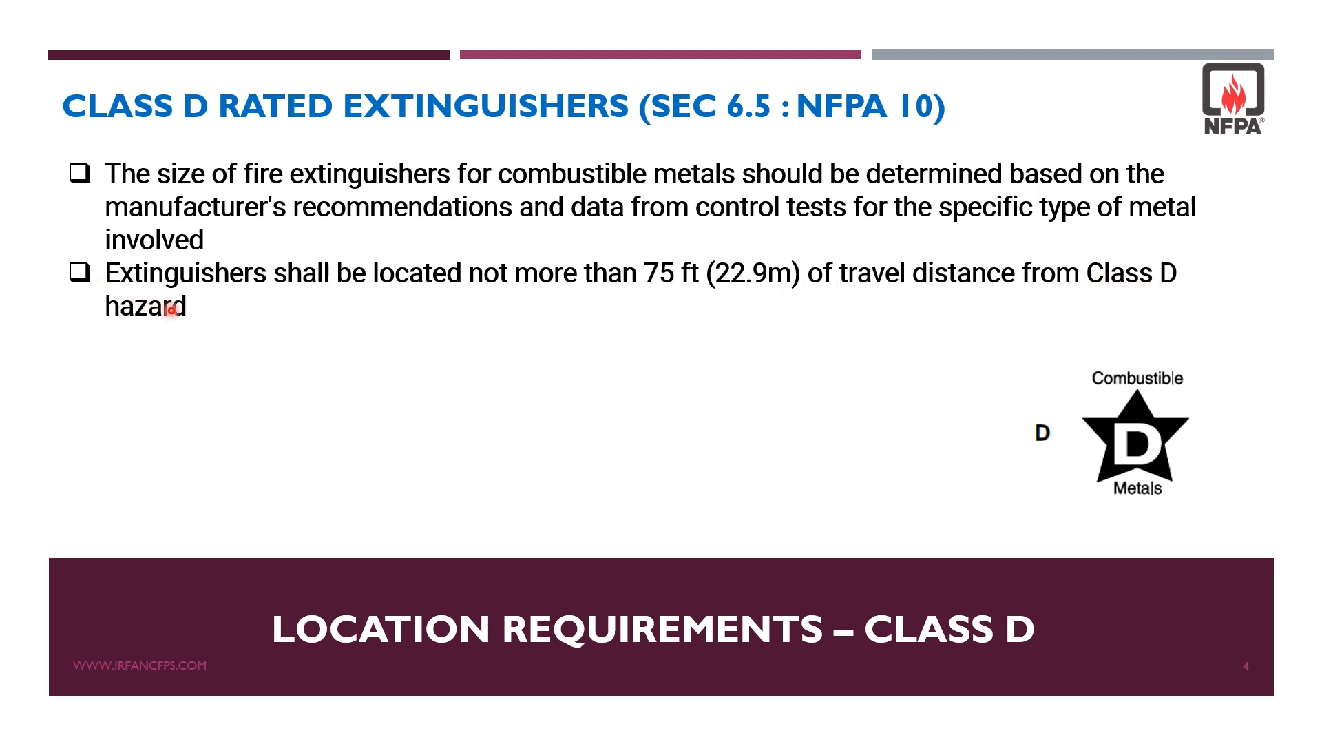
mouse_move(924, 577)
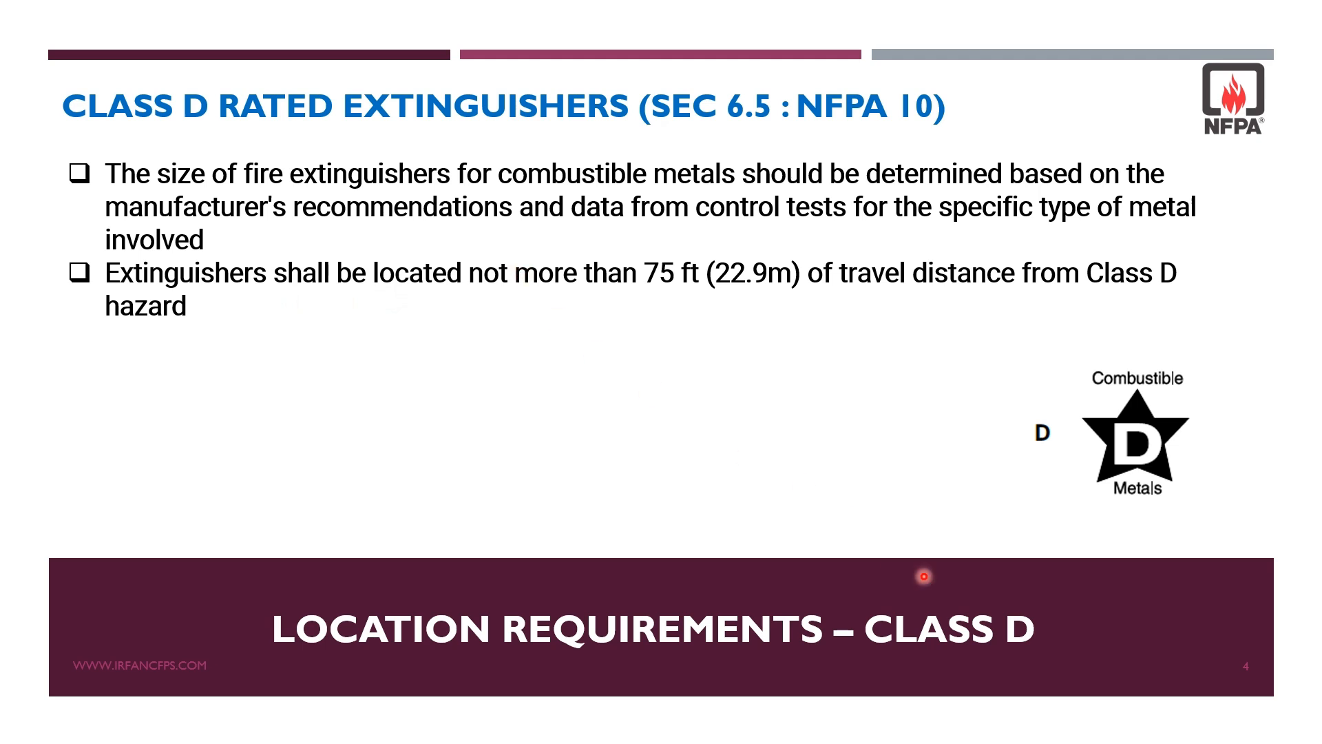
mouse_move(1024, 214)
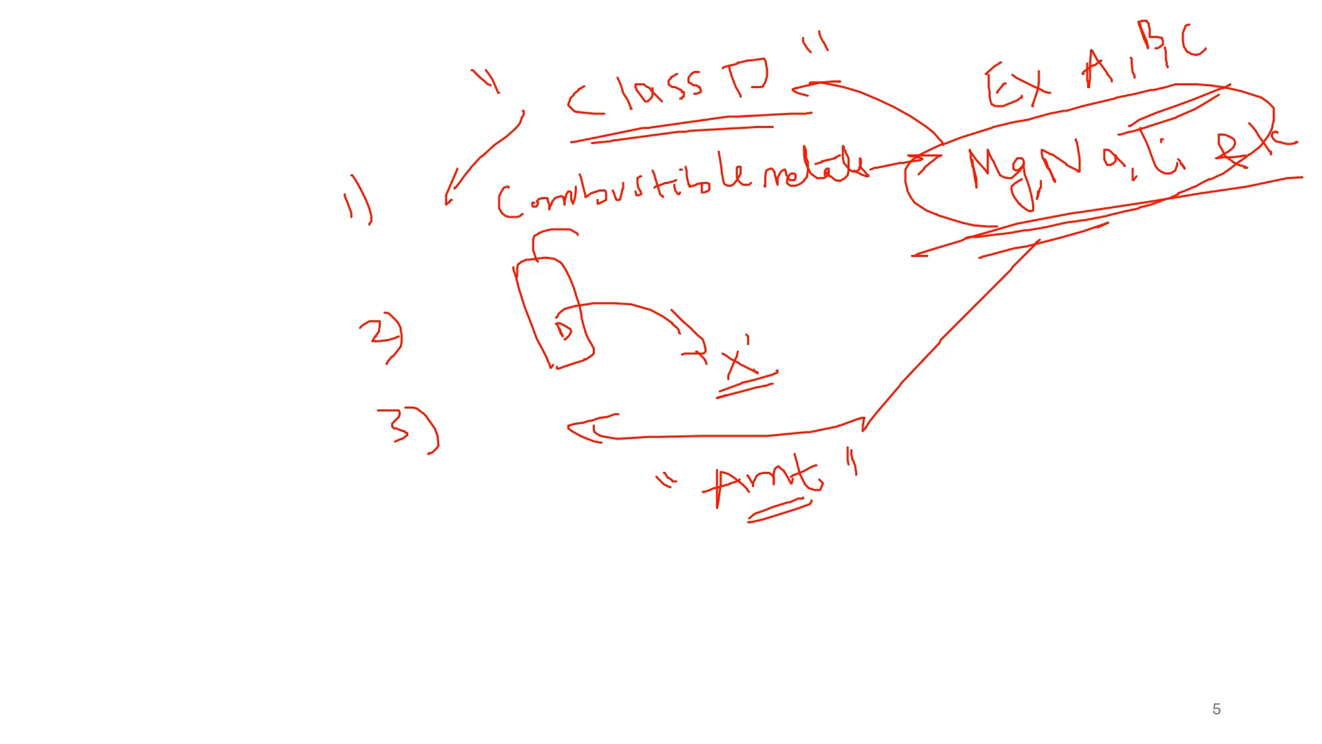
Add the red handwritten fourth point on method of application and the 'manufacturer' note to slide 5.
click(472, 607)
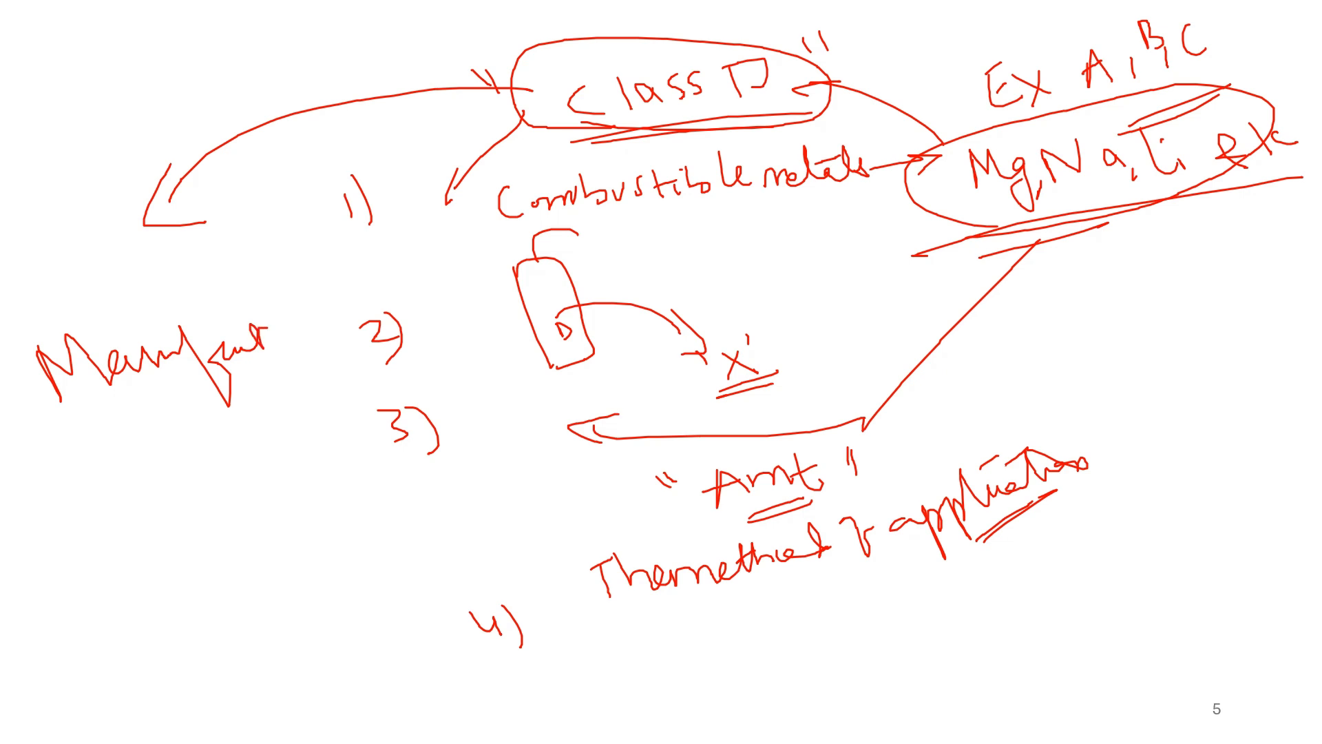
Advance to slide 6, the 'In Next Class' preview on sizing and placing Class K extinguishers.
key(Right)
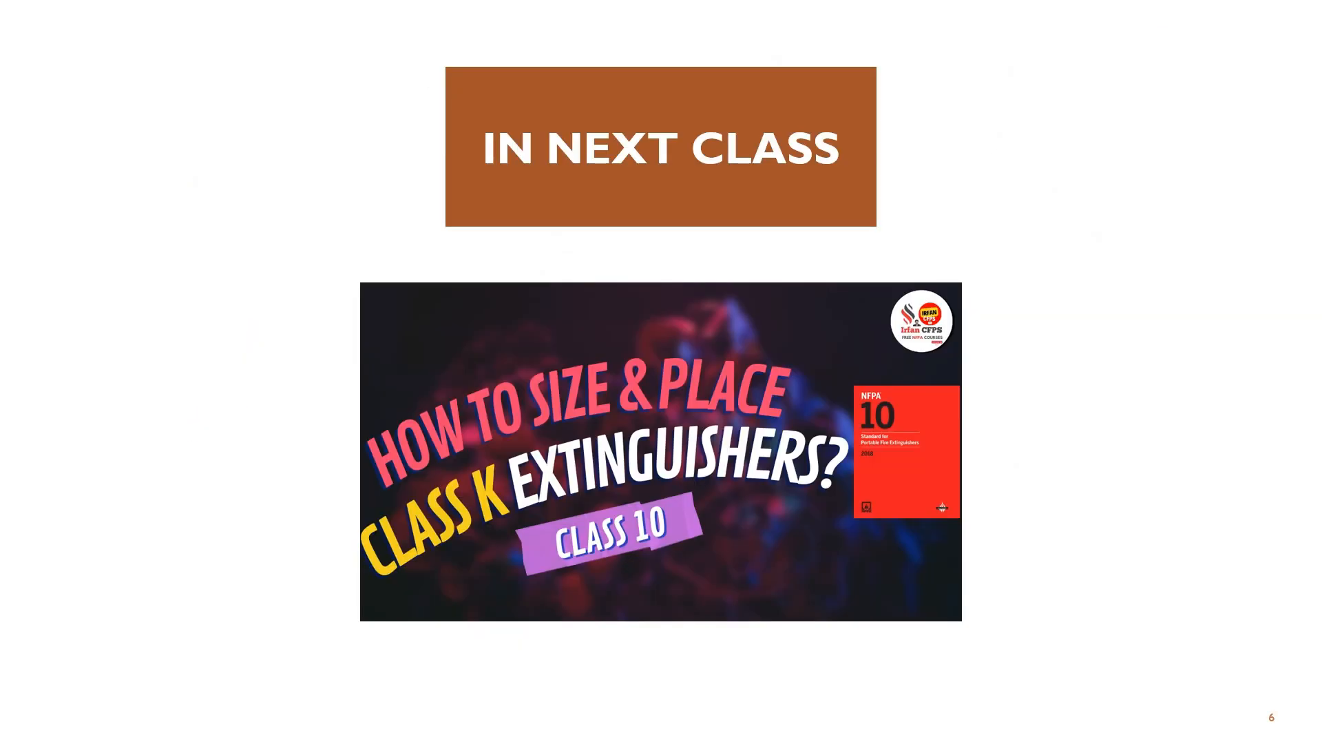
click(493, 532)
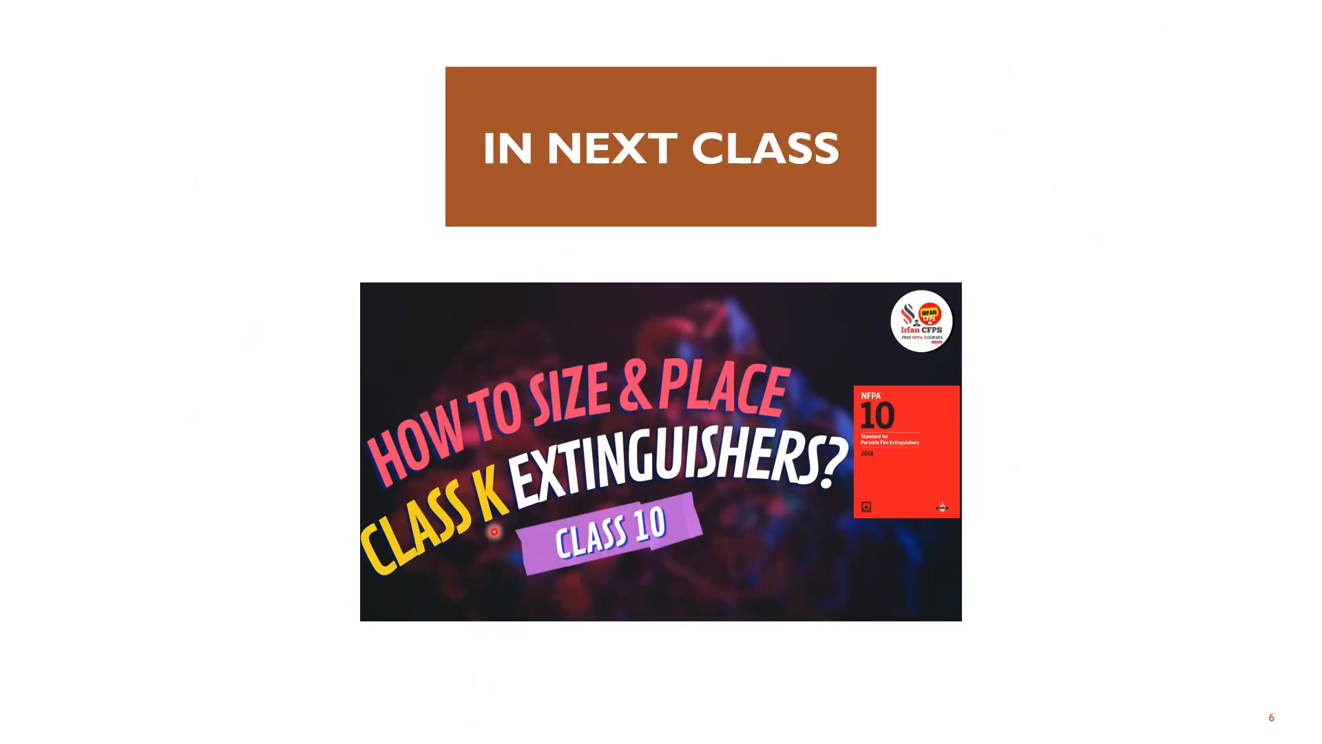
mouse_move(421, 572)
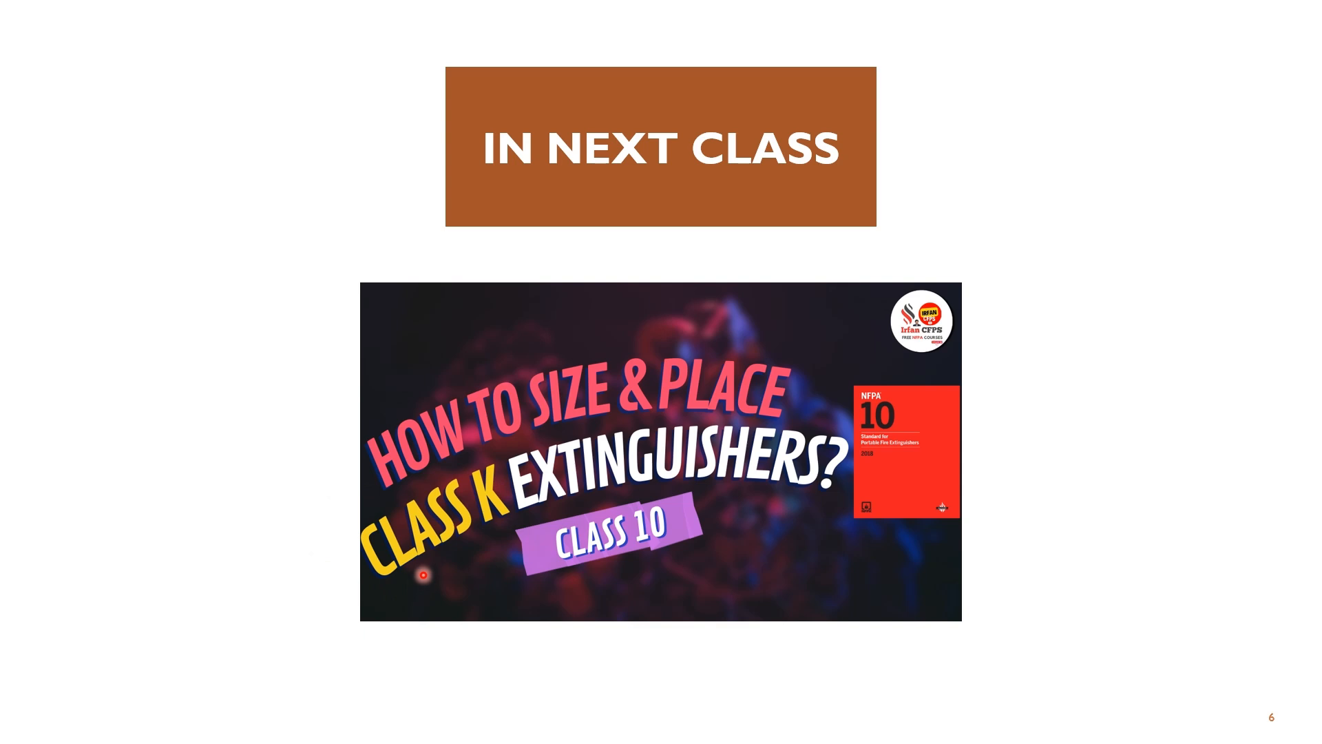